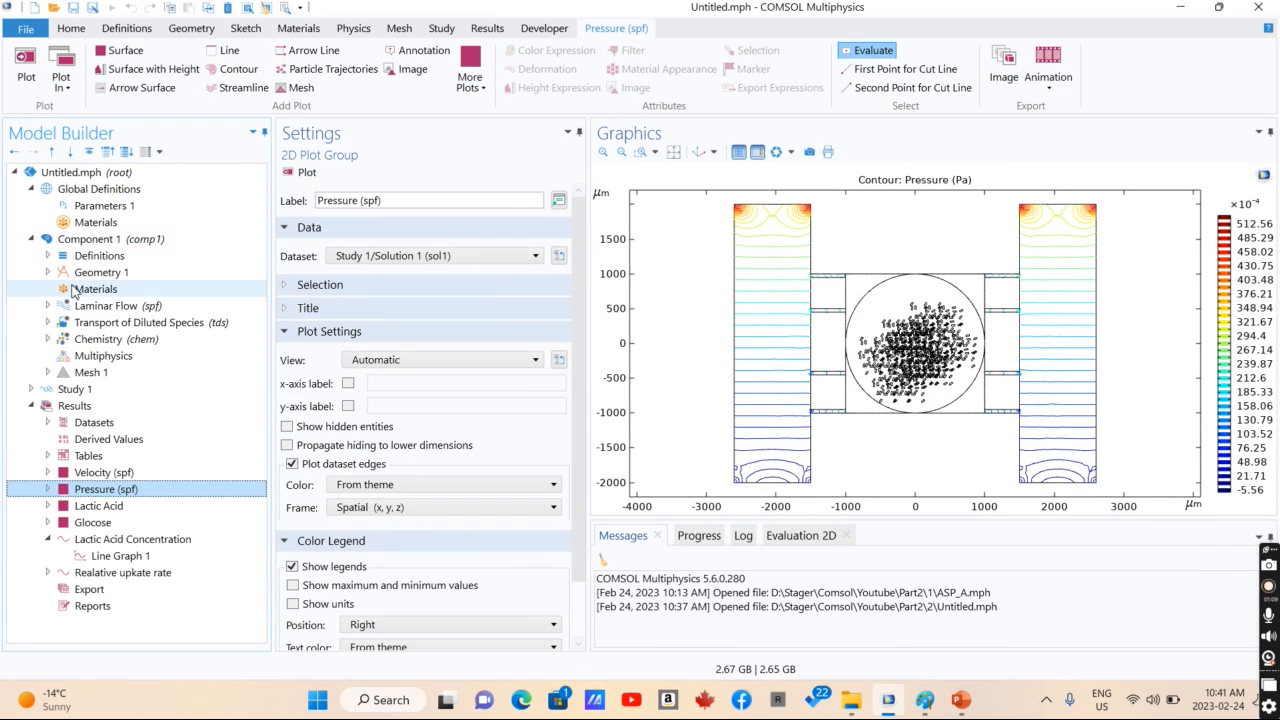
Select the Laminar Flow (spf) node to show its Settings
click(118, 305)
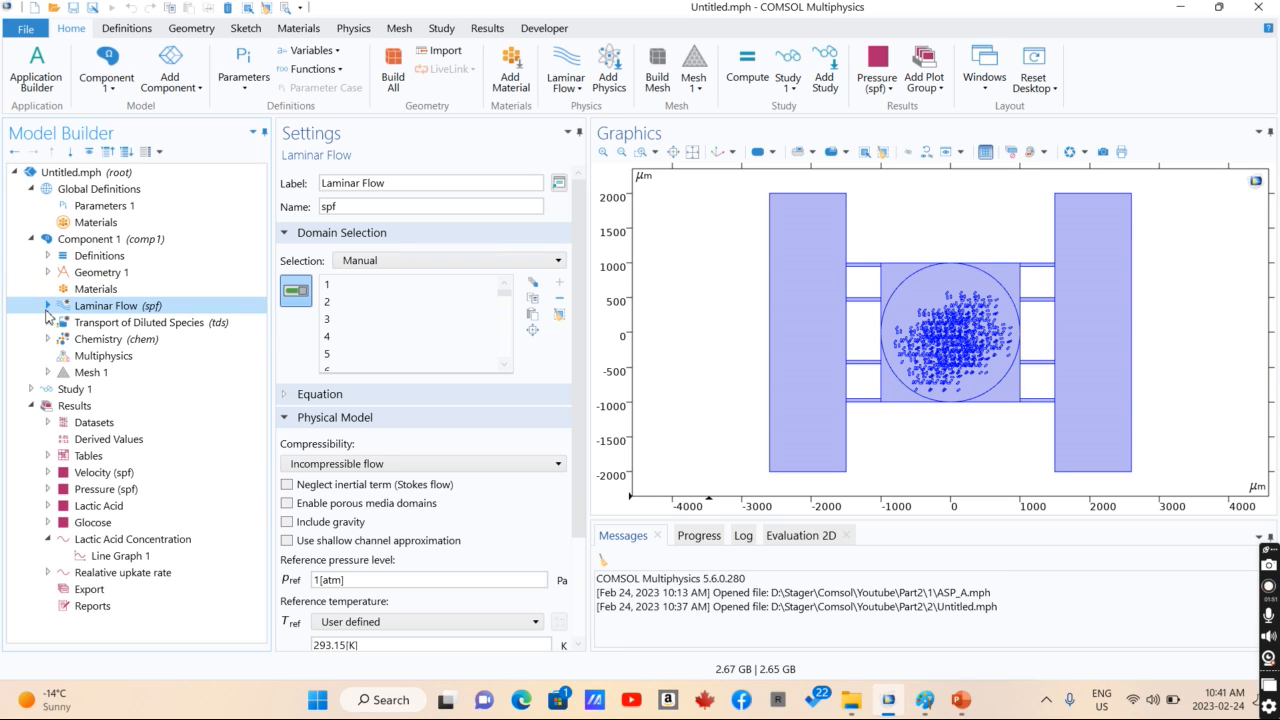
Inspect the Inlet 1 velocity condition and the geometry sequence steps
click(47, 305)
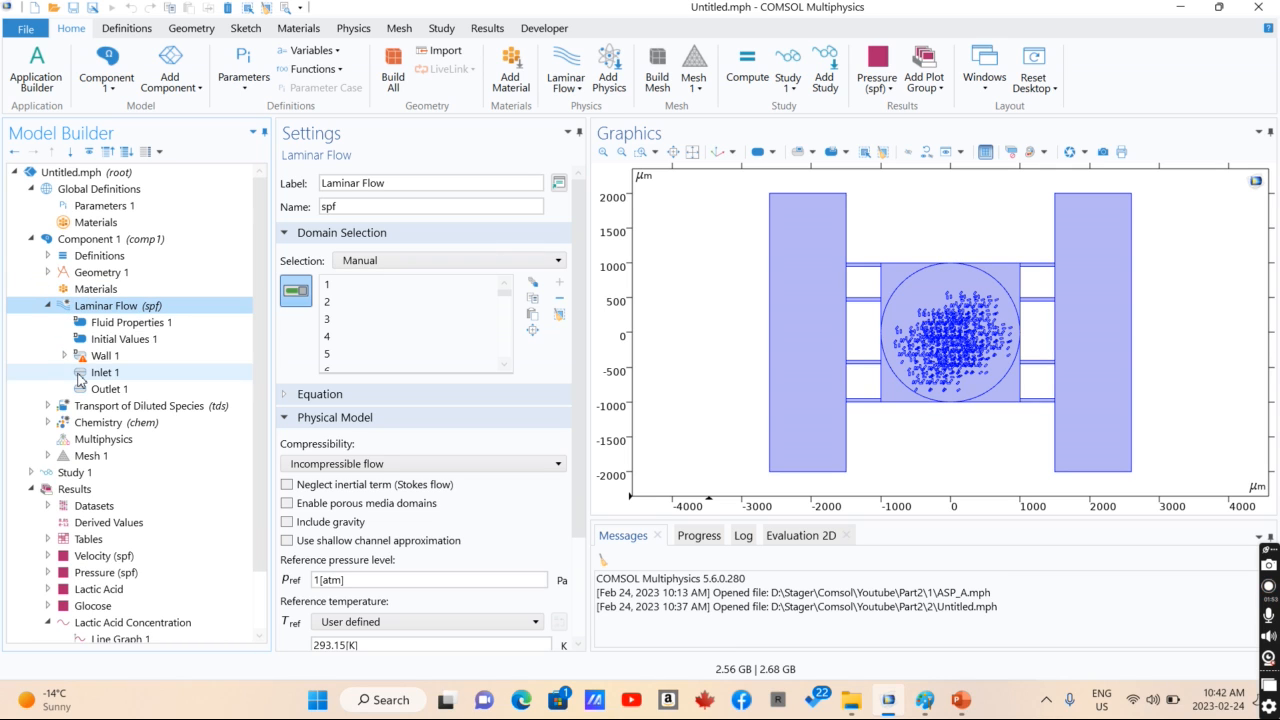
click(105, 372)
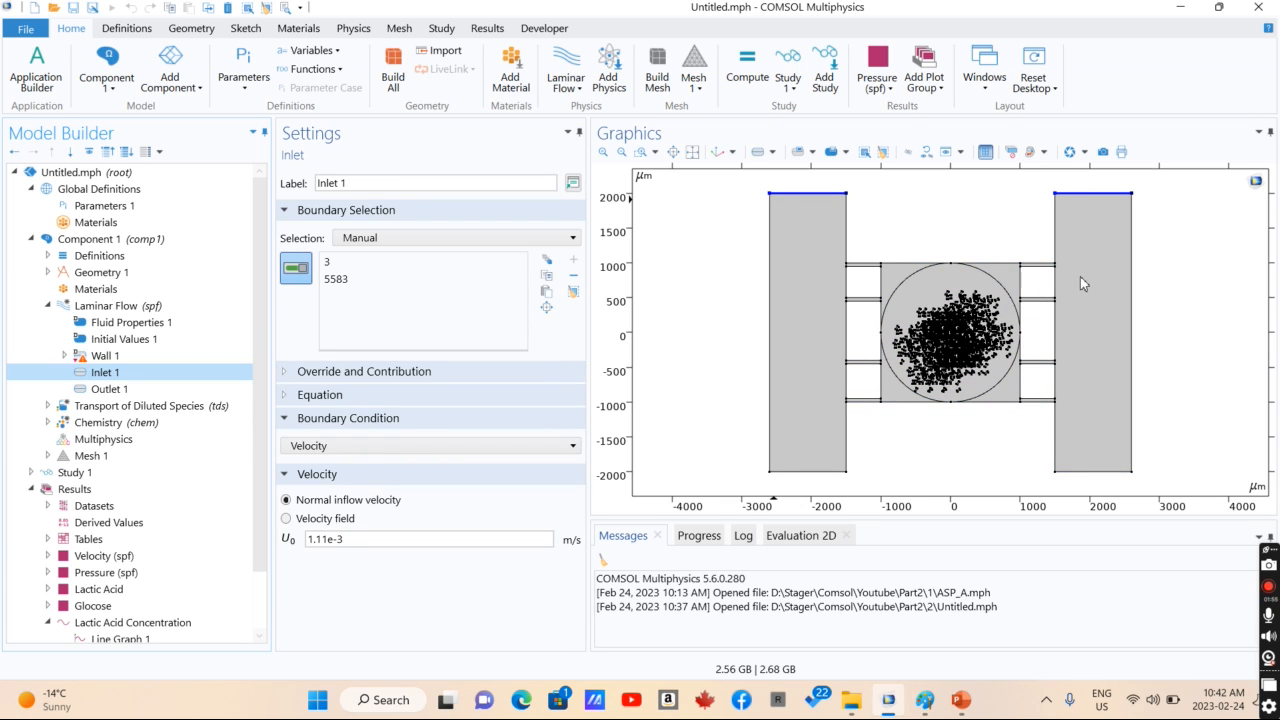
mouse_move(800, 320)
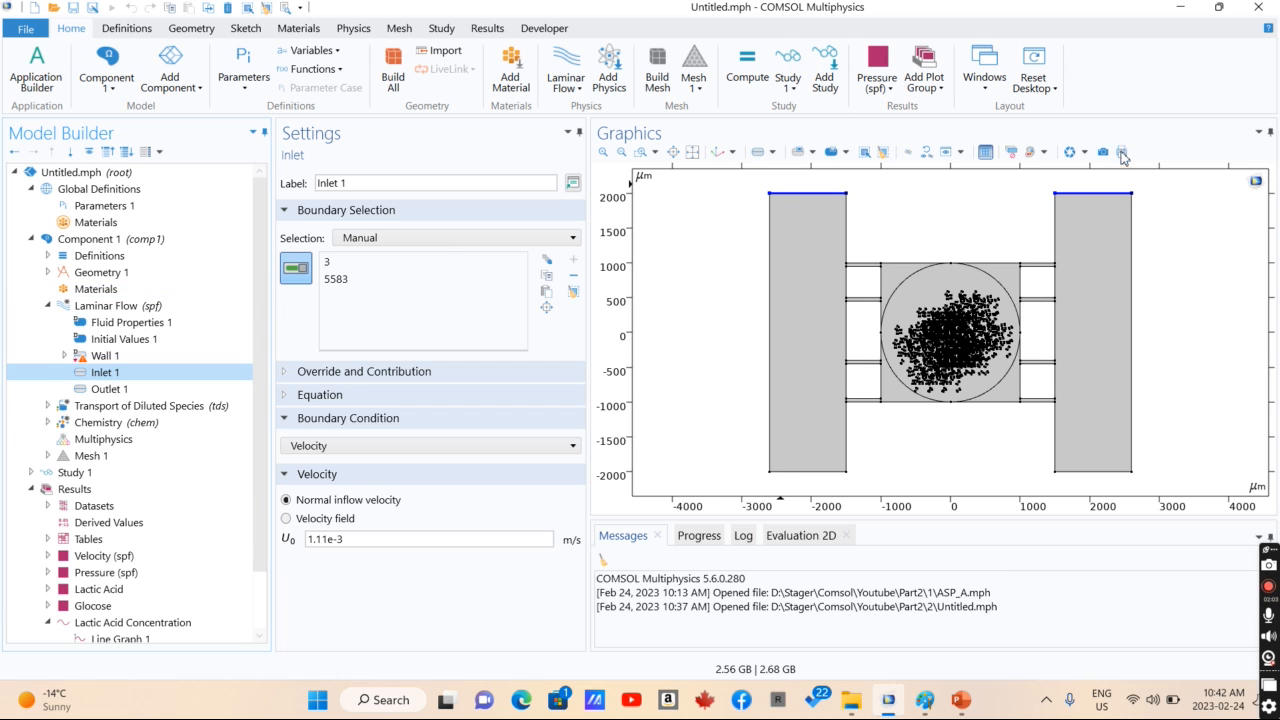
mouse_move(950, 348)
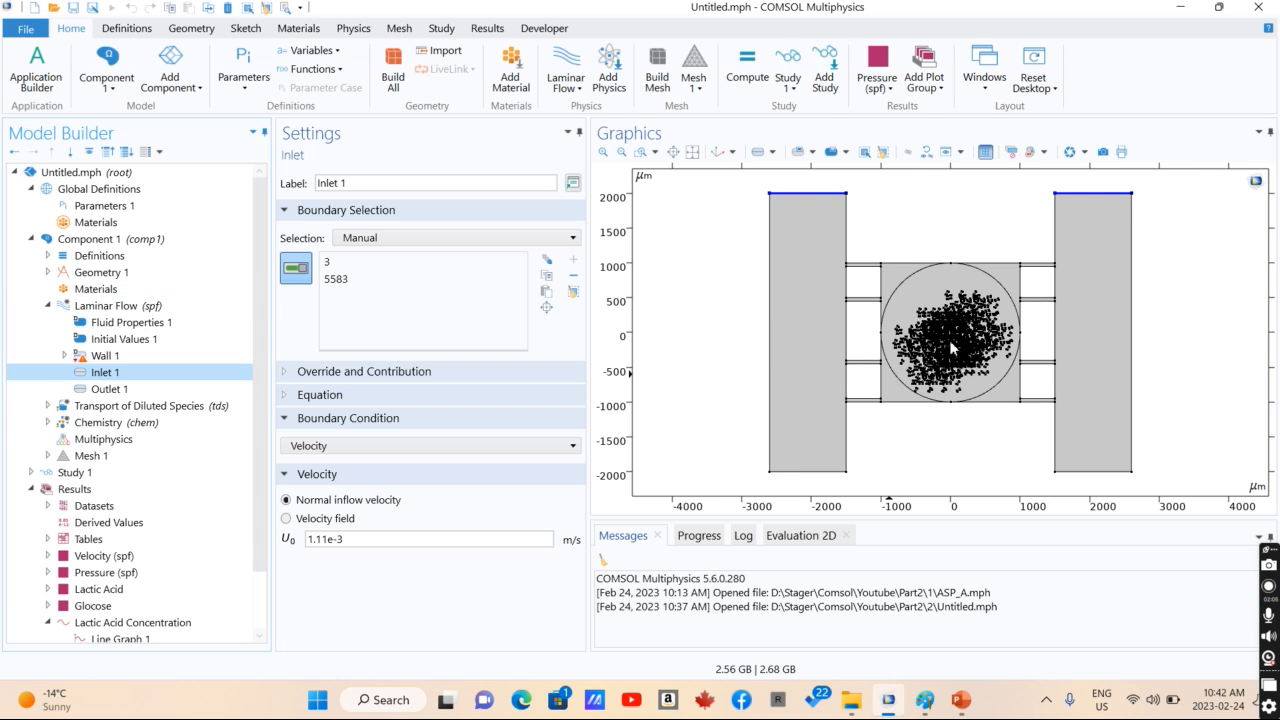
mouse_move(935, 345)
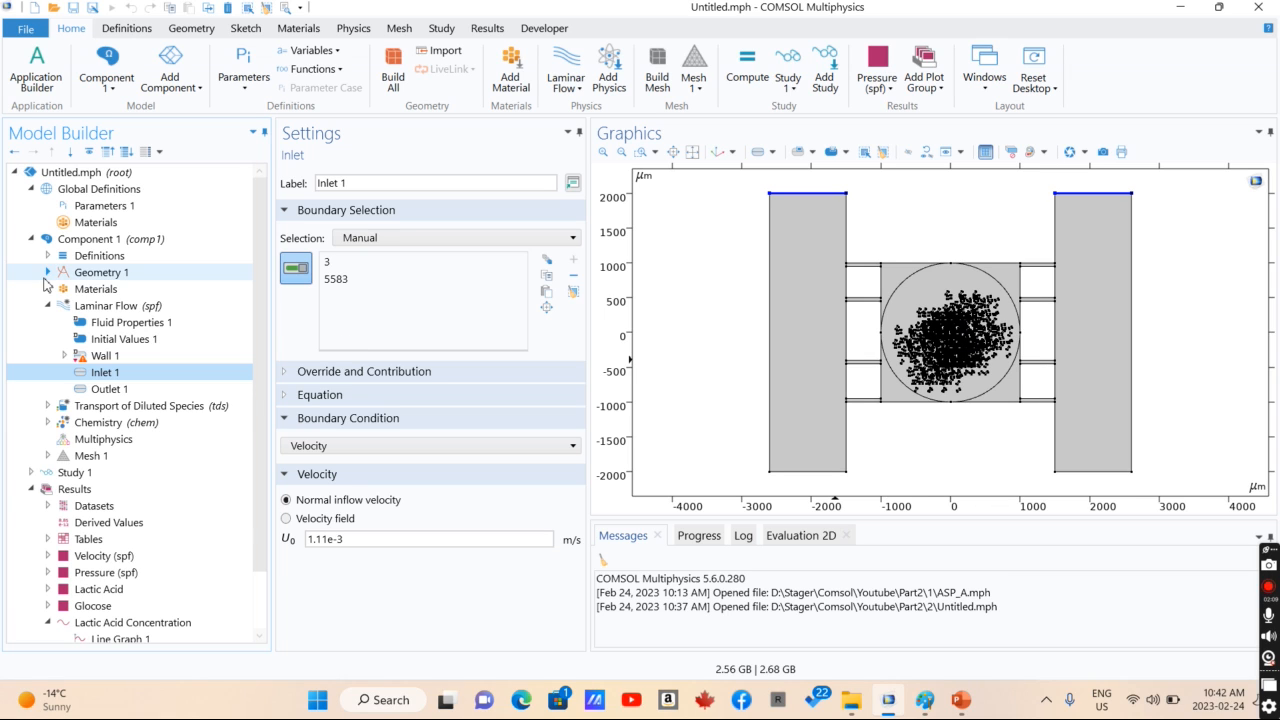
click(47, 272)
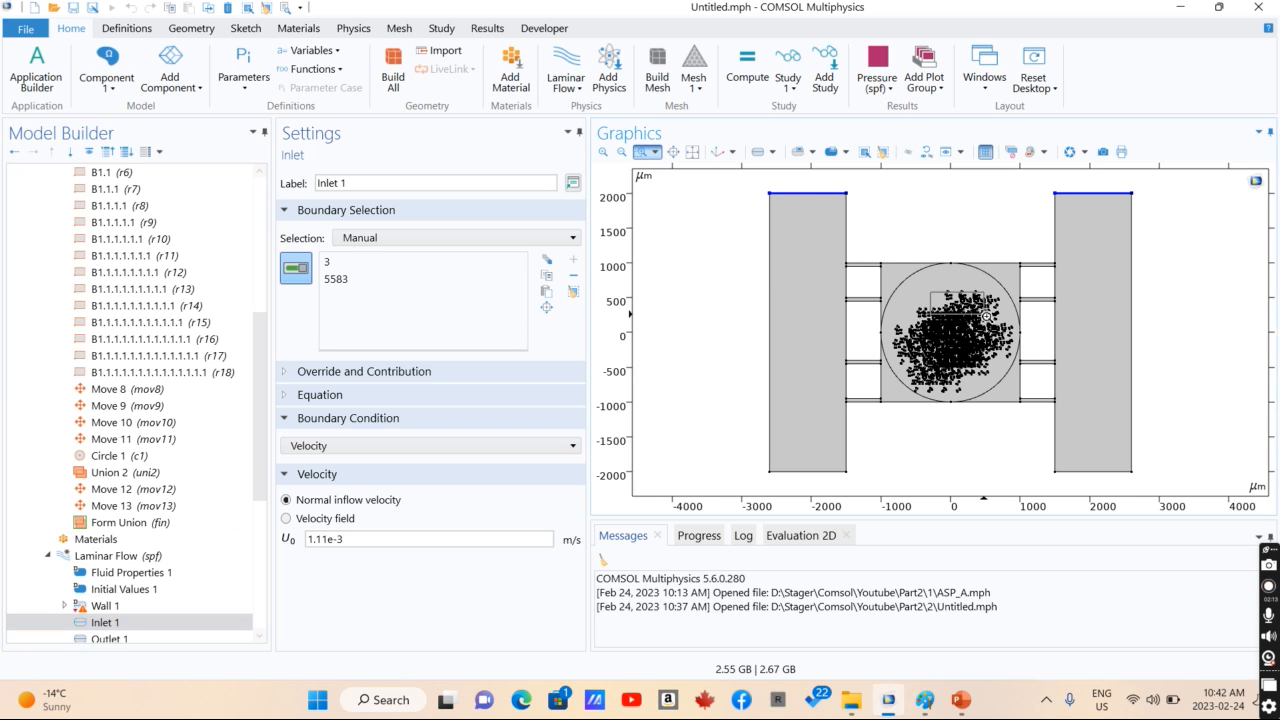
click(692, 152)
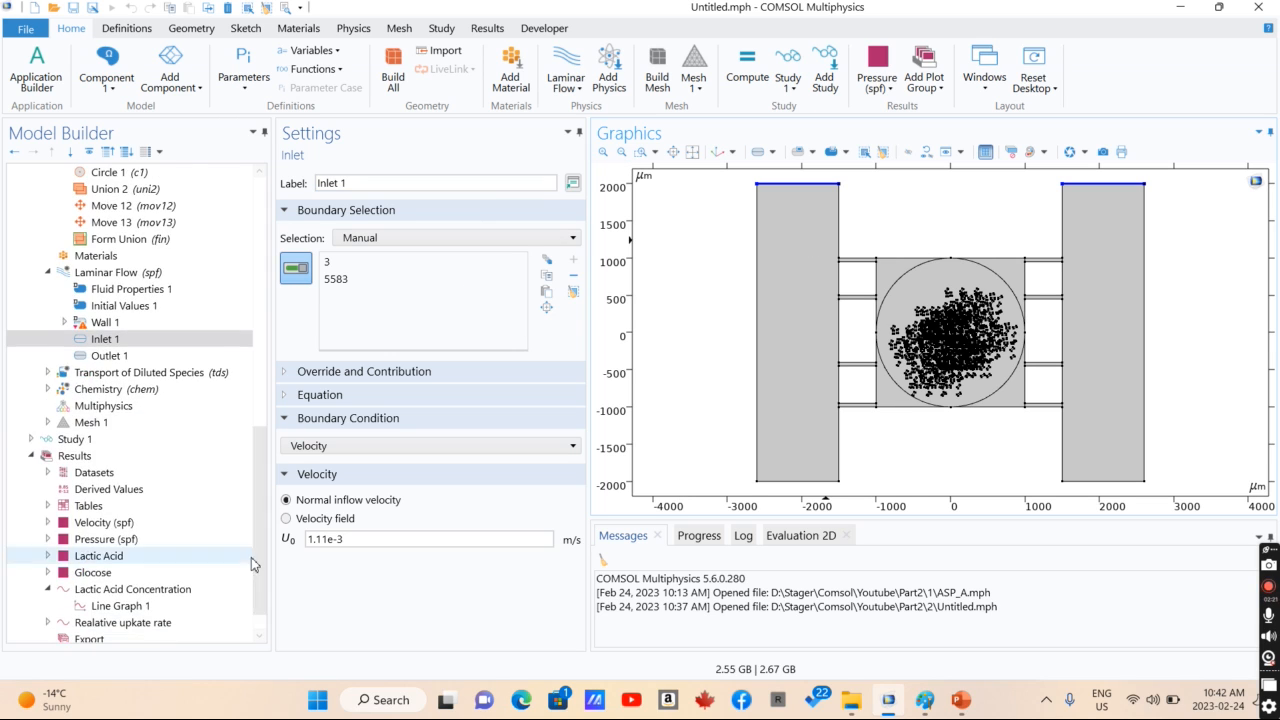
Review the Outlet 1 pressure and Wall 1 no-slip conditions, returning to Laminar Flow
click(108, 355)
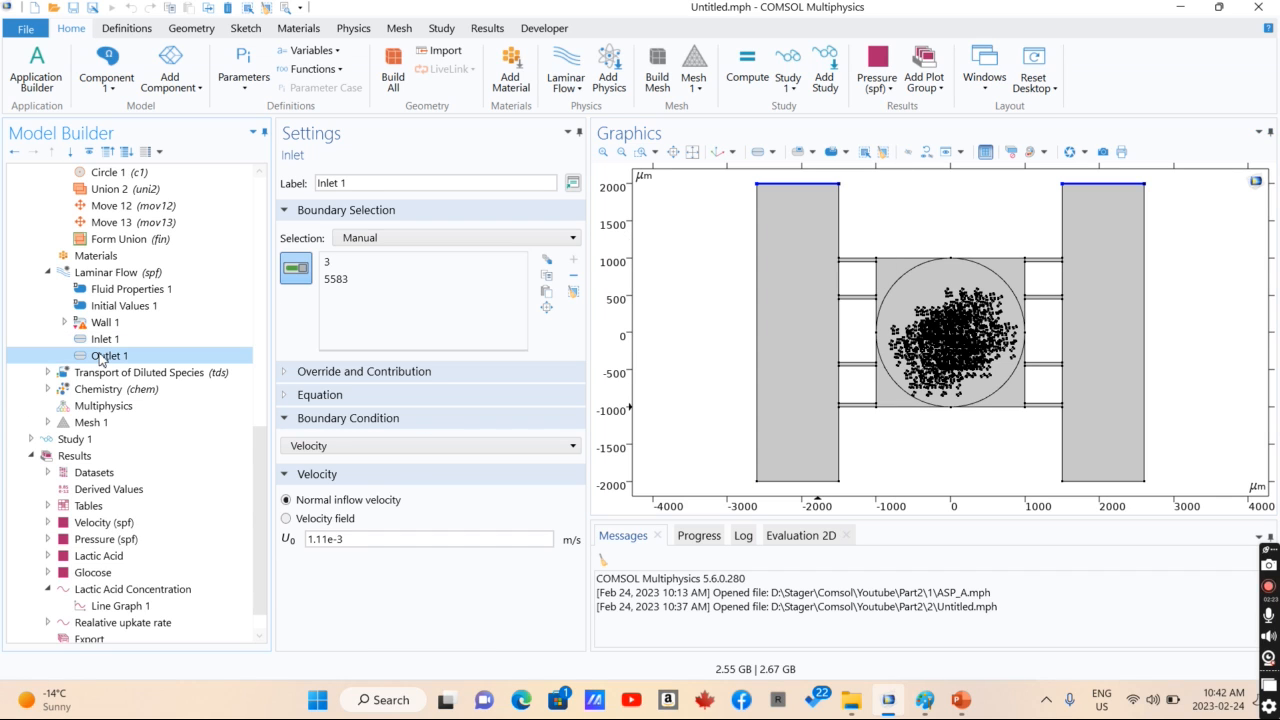
click(105, 322)
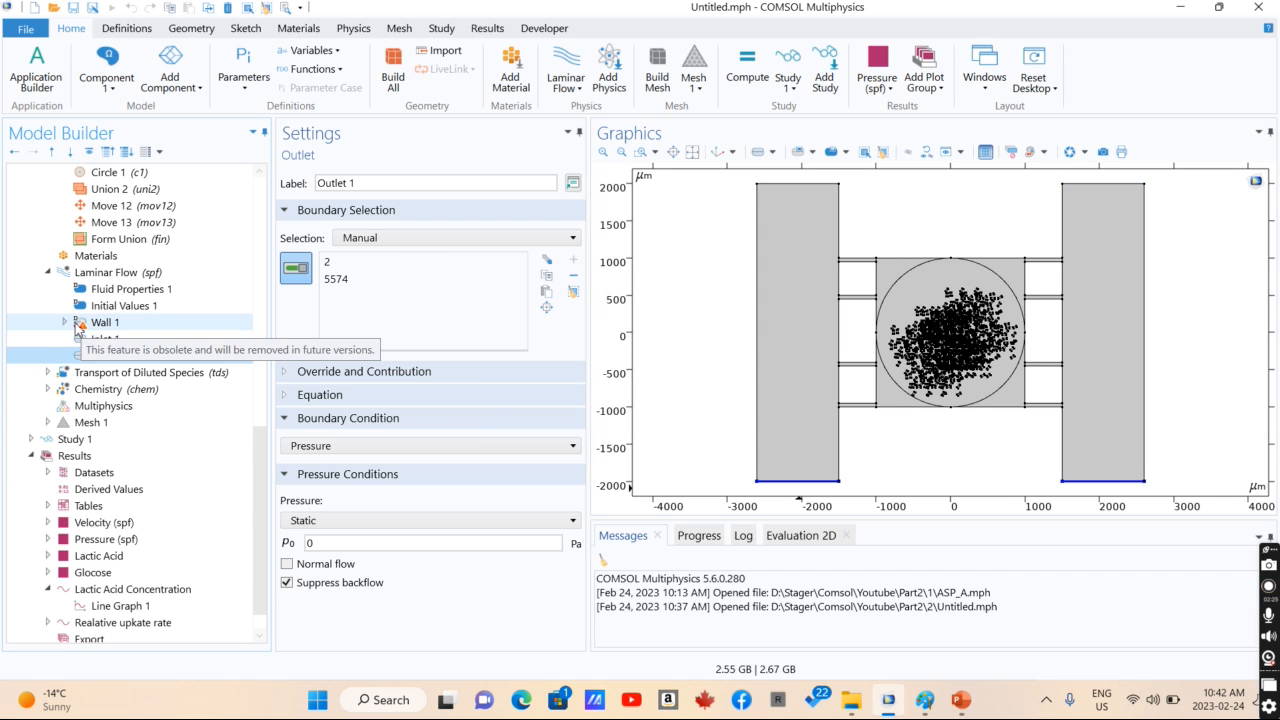
click(105, 322)
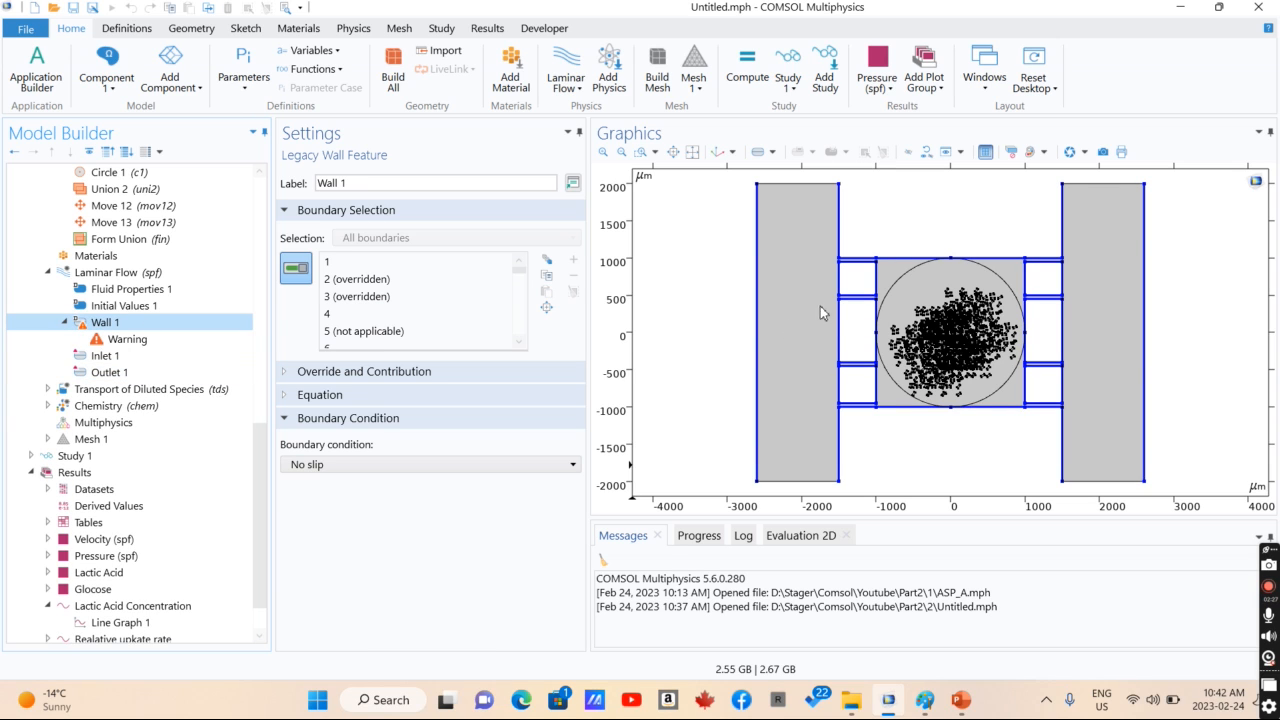
mouse_move(588, 451)
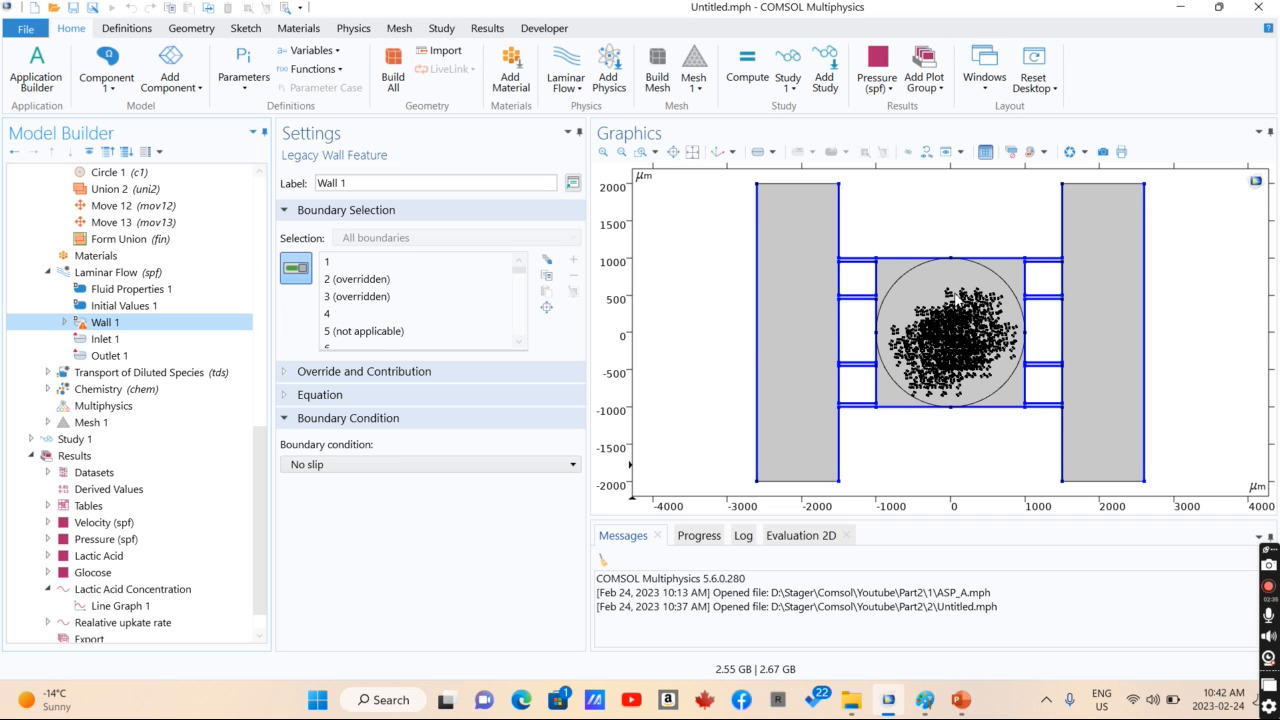
click(118, 272)
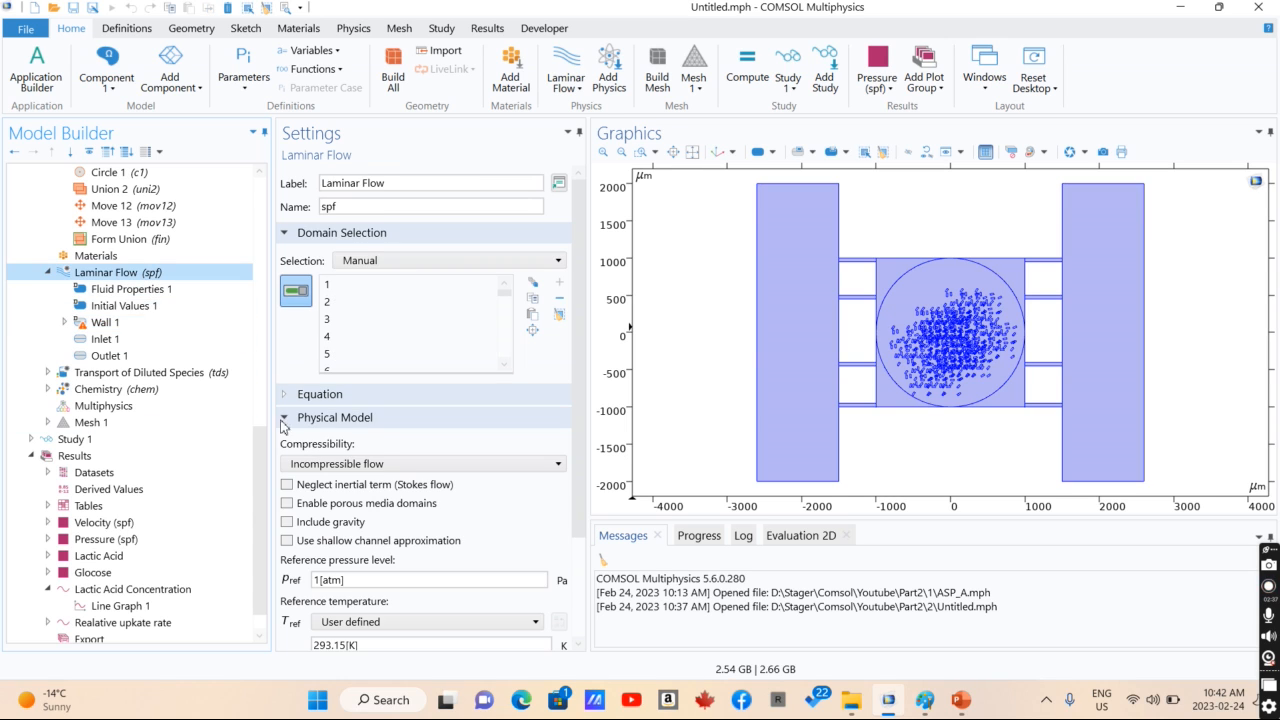
View the Laminar Flow equation and expand the Transport of Diluted Species features
click(283, 393)
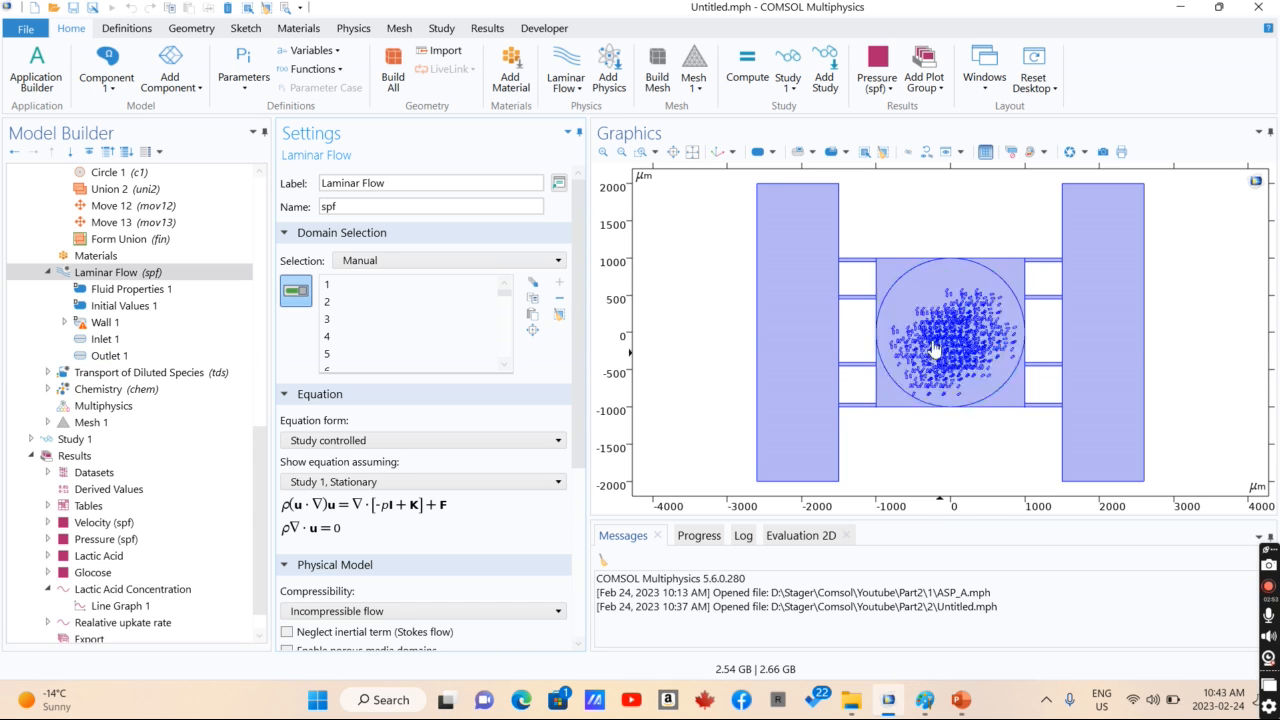
click(950, 335)
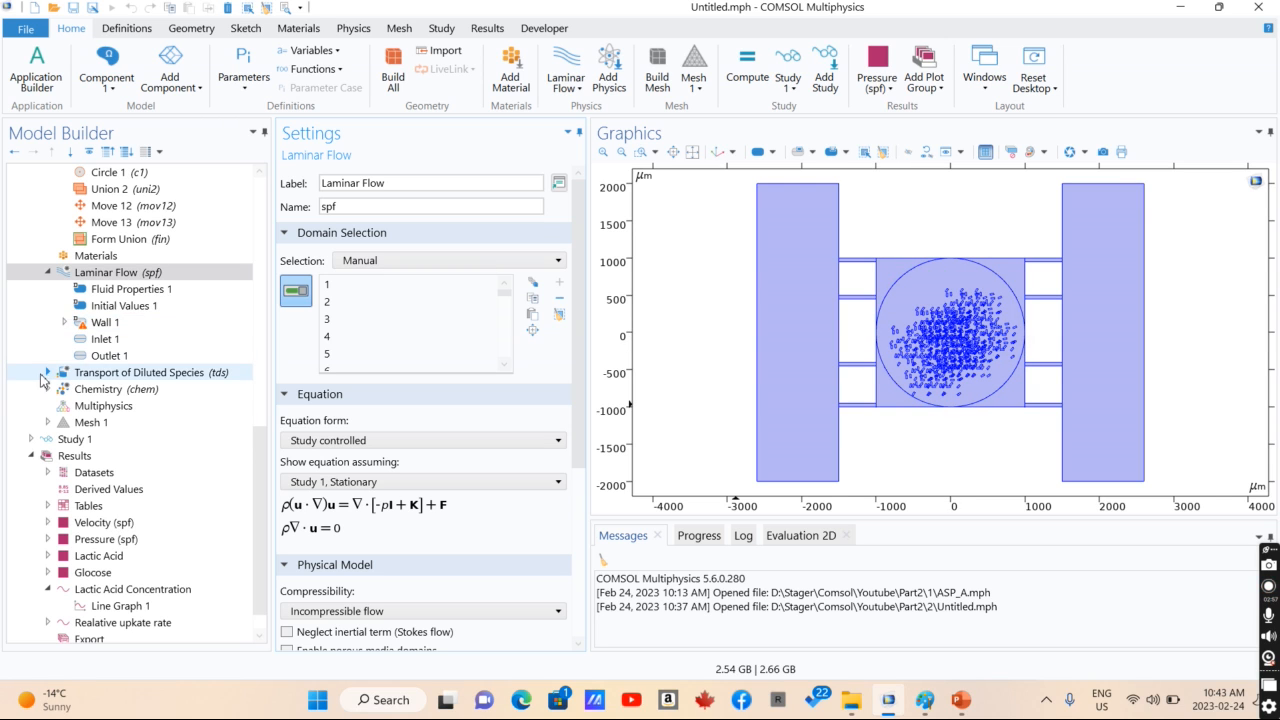
click(139, 371)
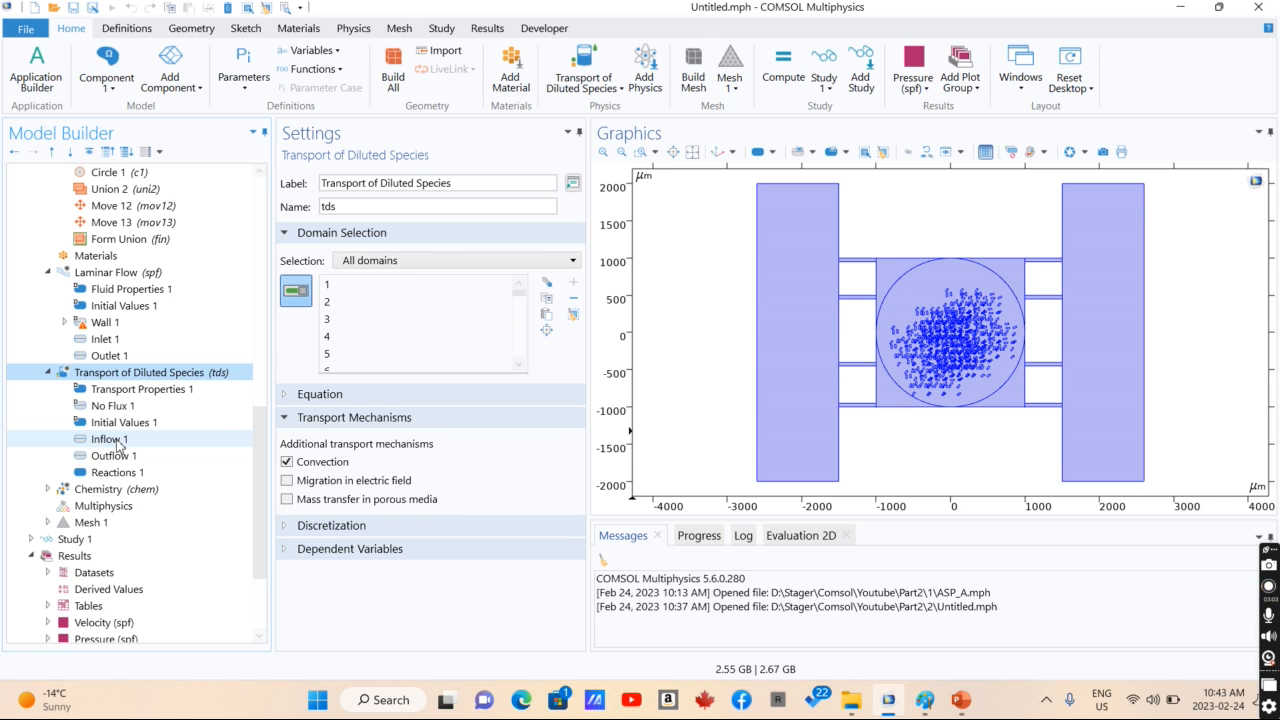
Review the Inflow 1 and Outflow 1 boundaries, Reactions 1 rates and species diffusion coefficients
click(108, 438)
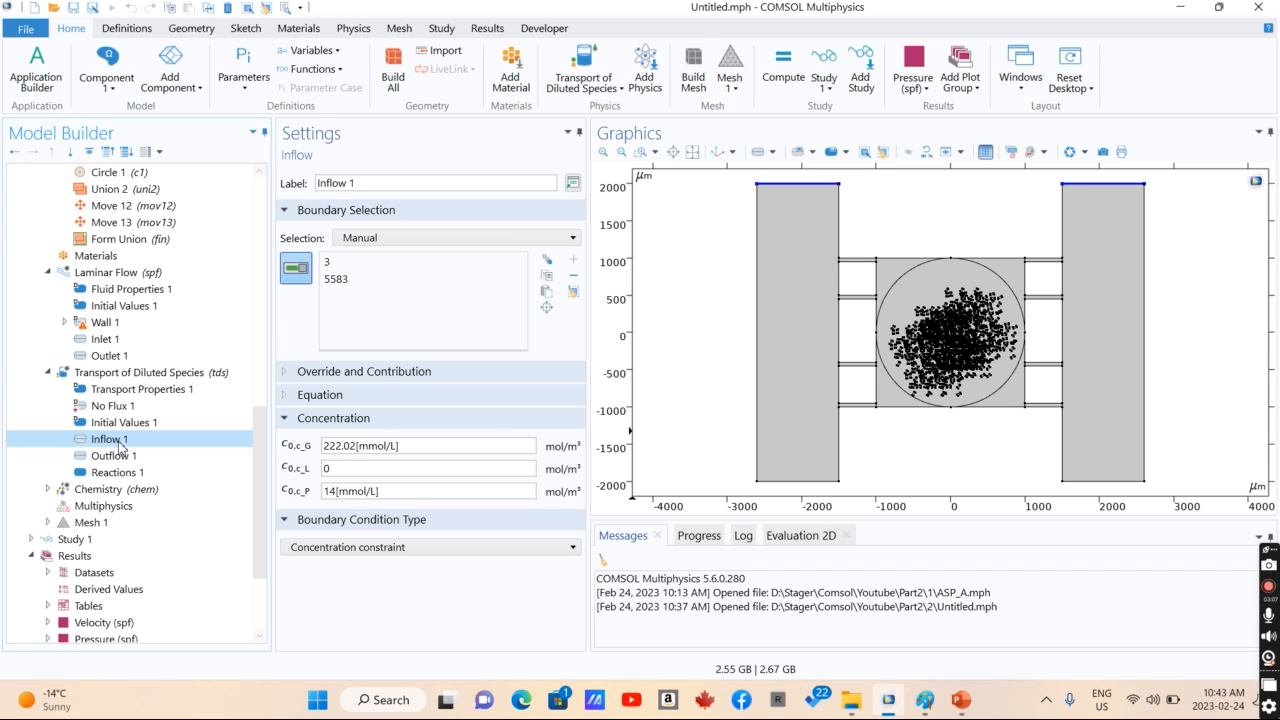
click(428, 445)
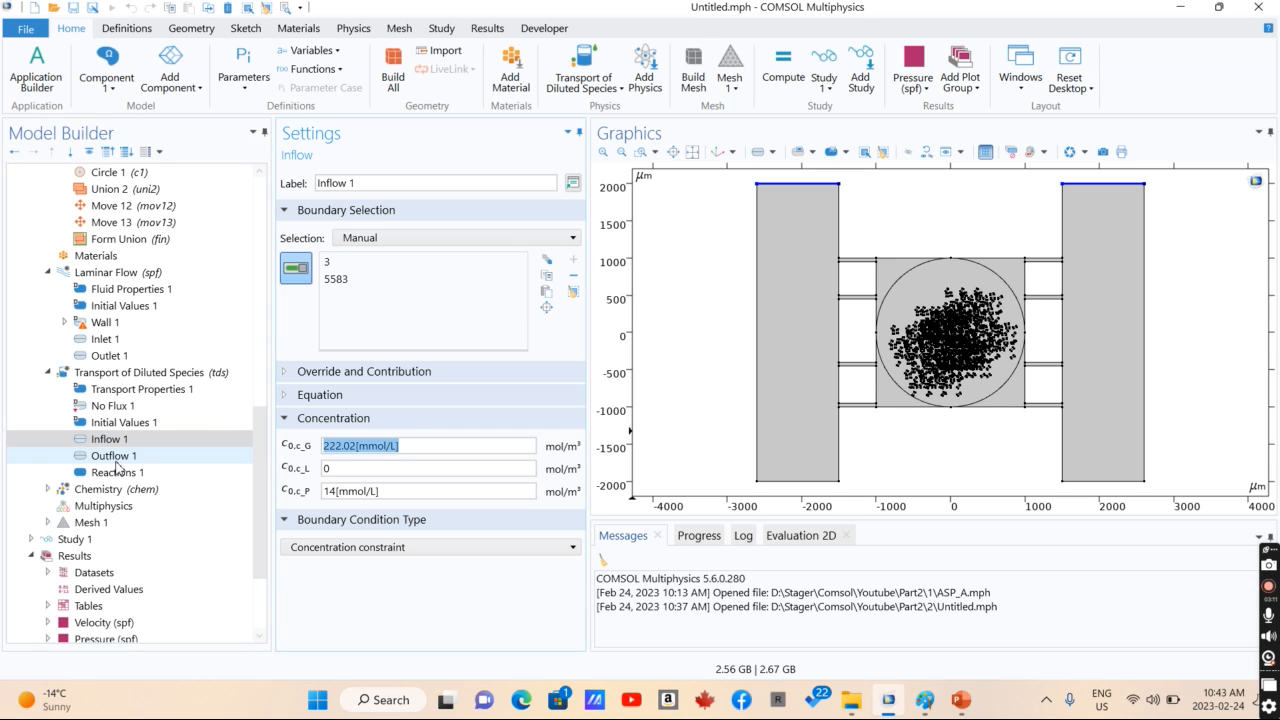
click(113, 455)
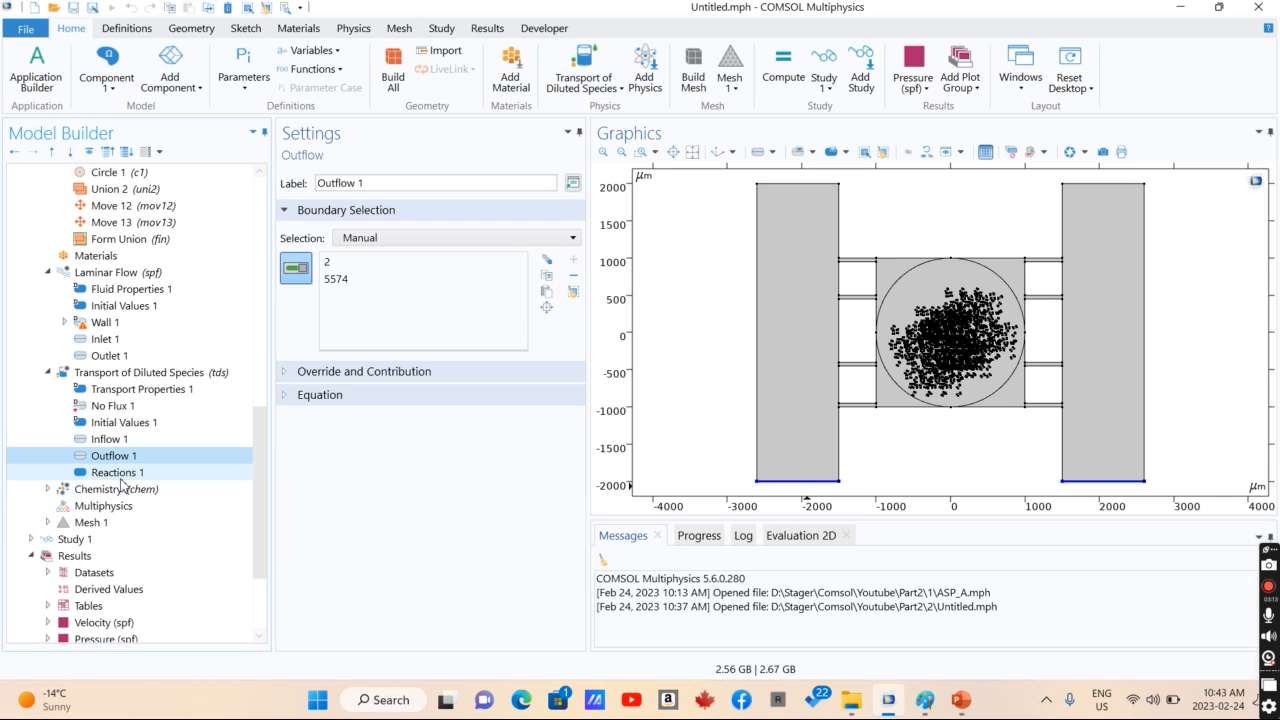
click(117, 472)
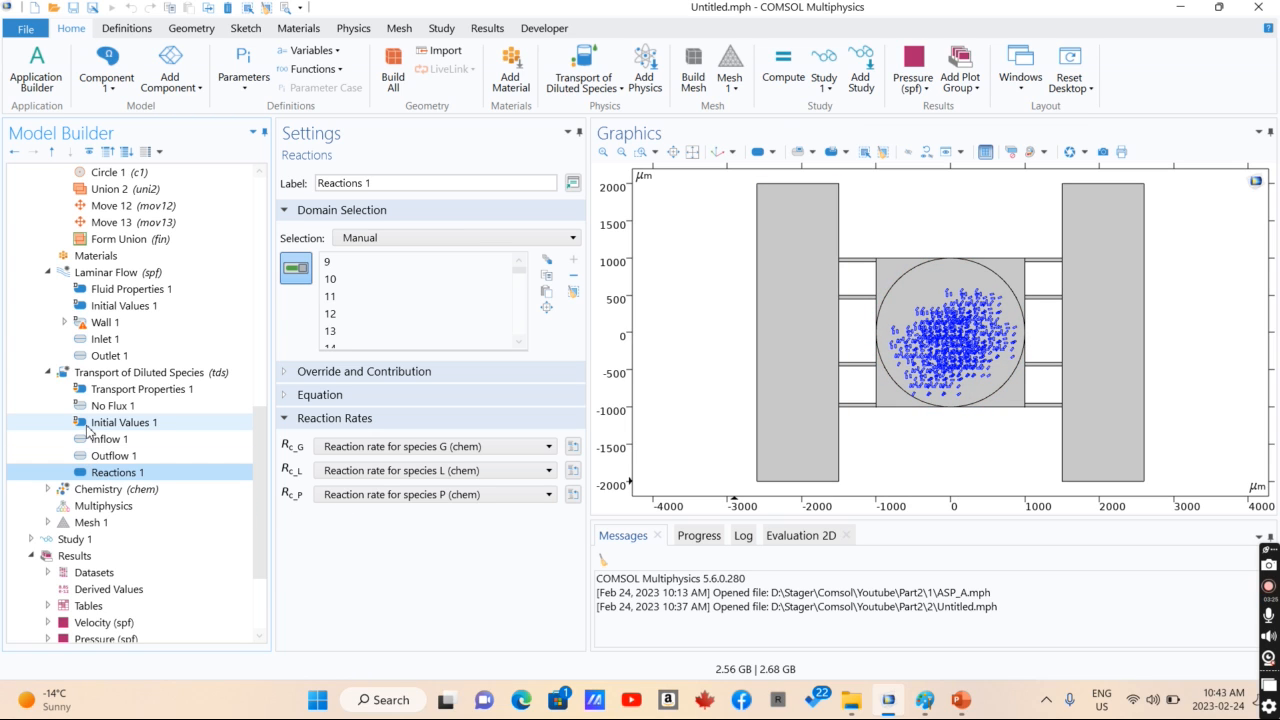
click(142, 388)
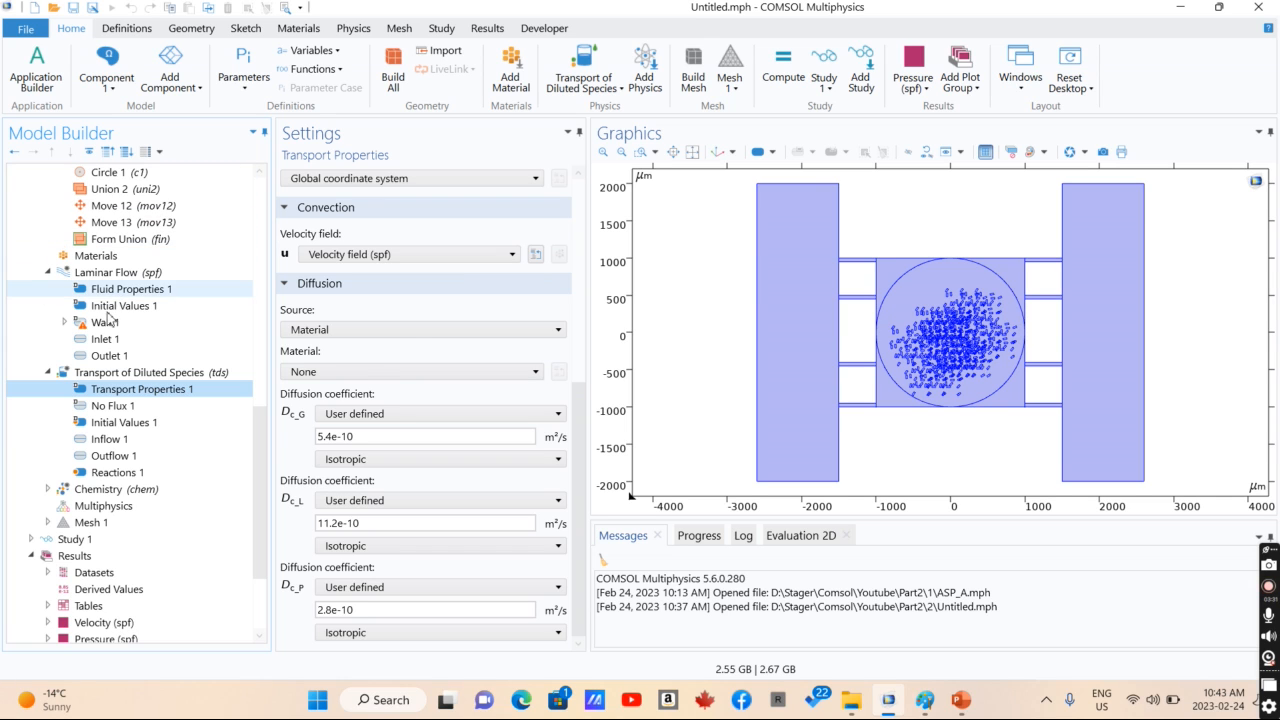
click(425, 436)
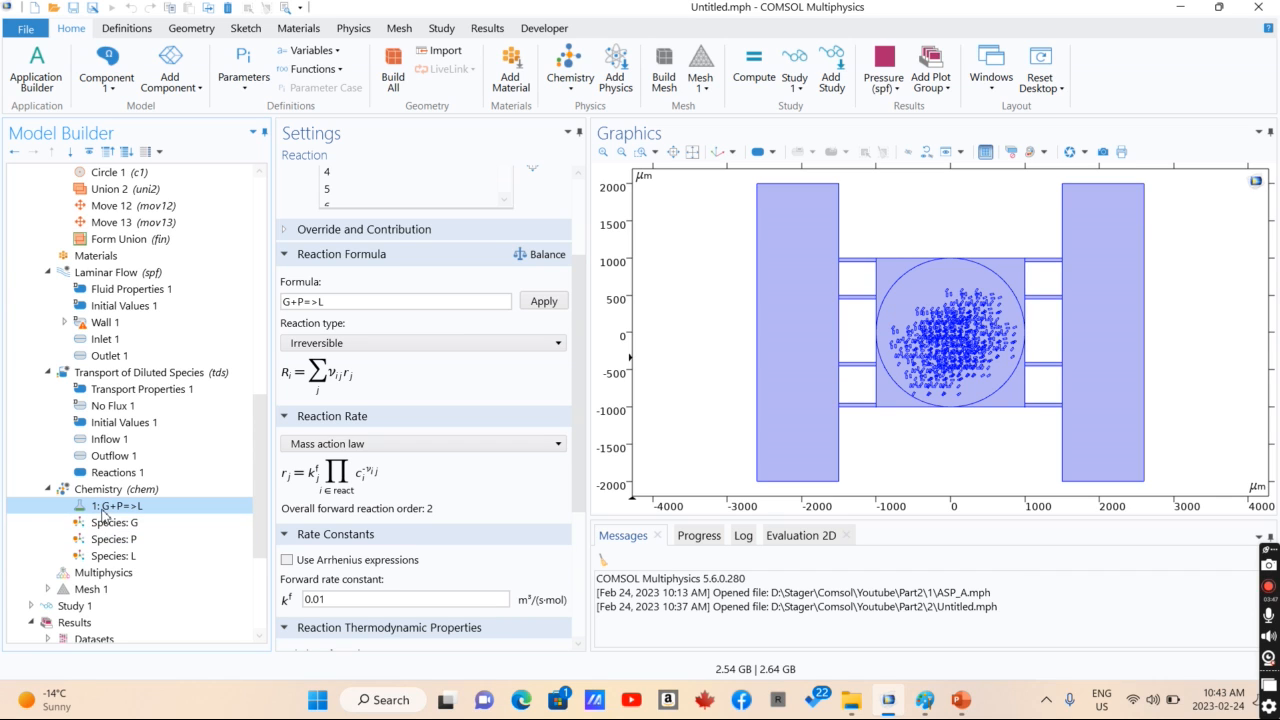
mouse_move(140, 518)
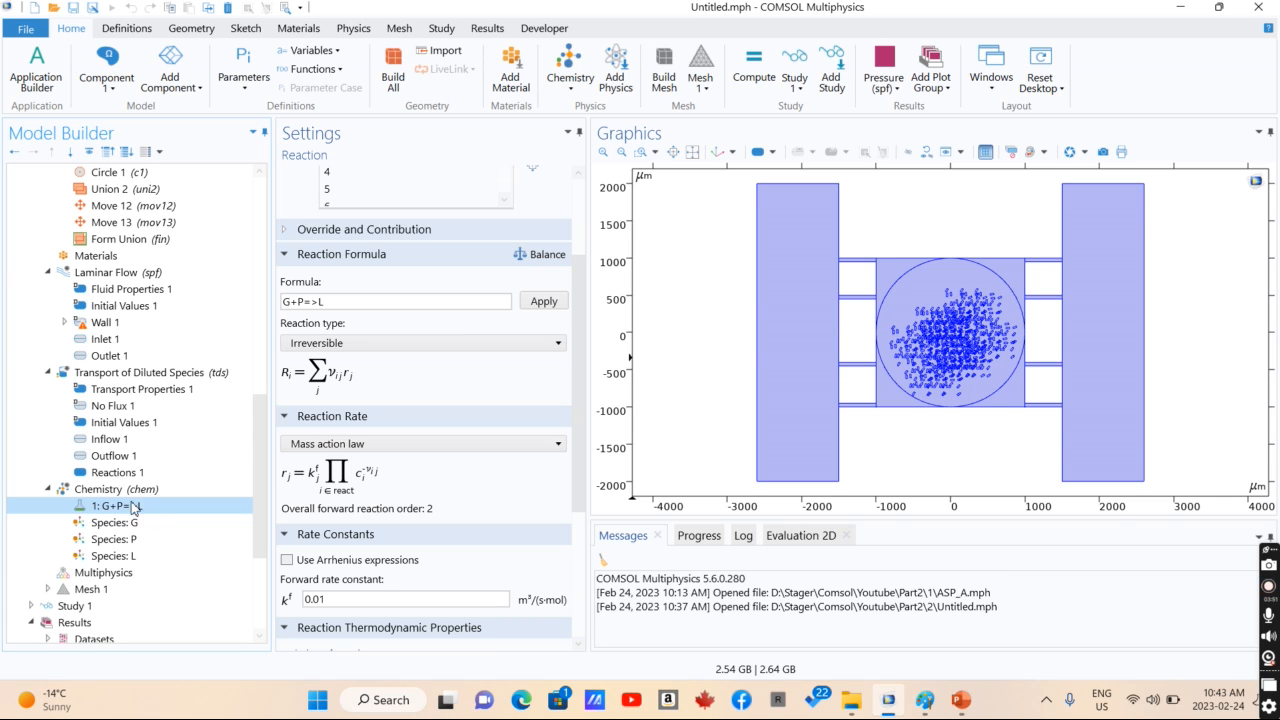
Review the G+P=>L reaction, species G and P properties, and Reactions 1 rates
click(113, 555)
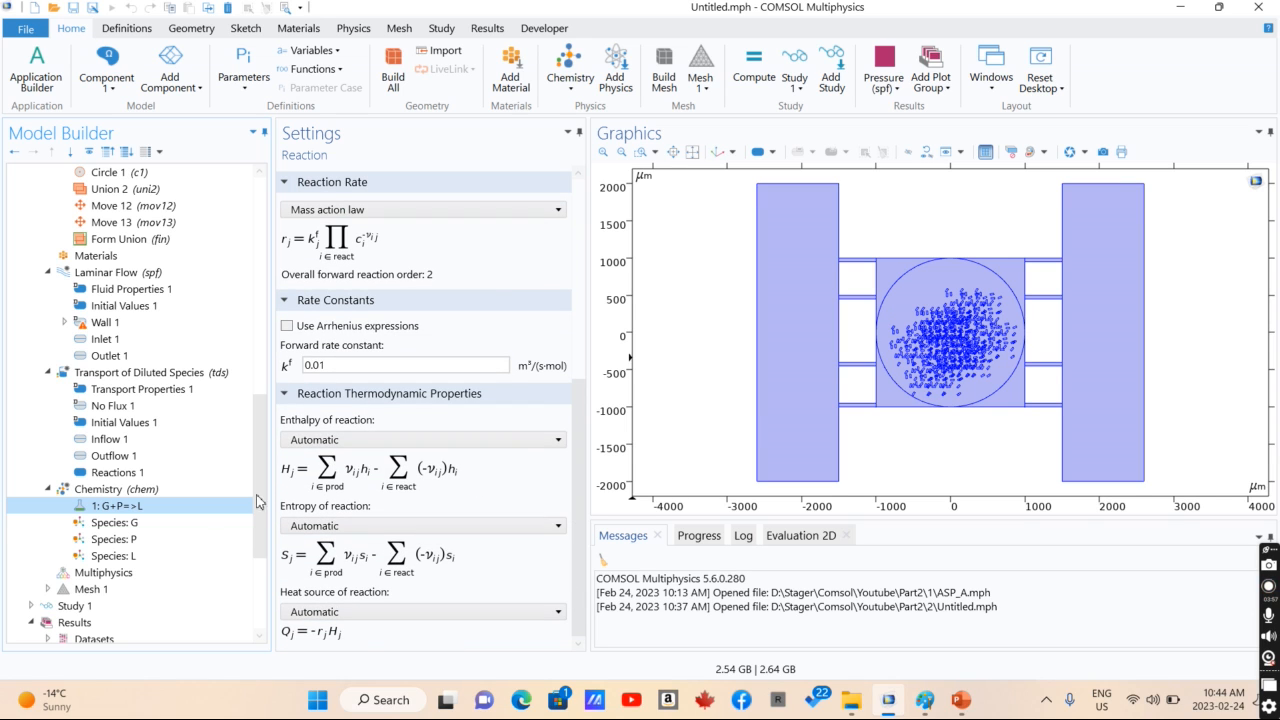
click(114, 539)
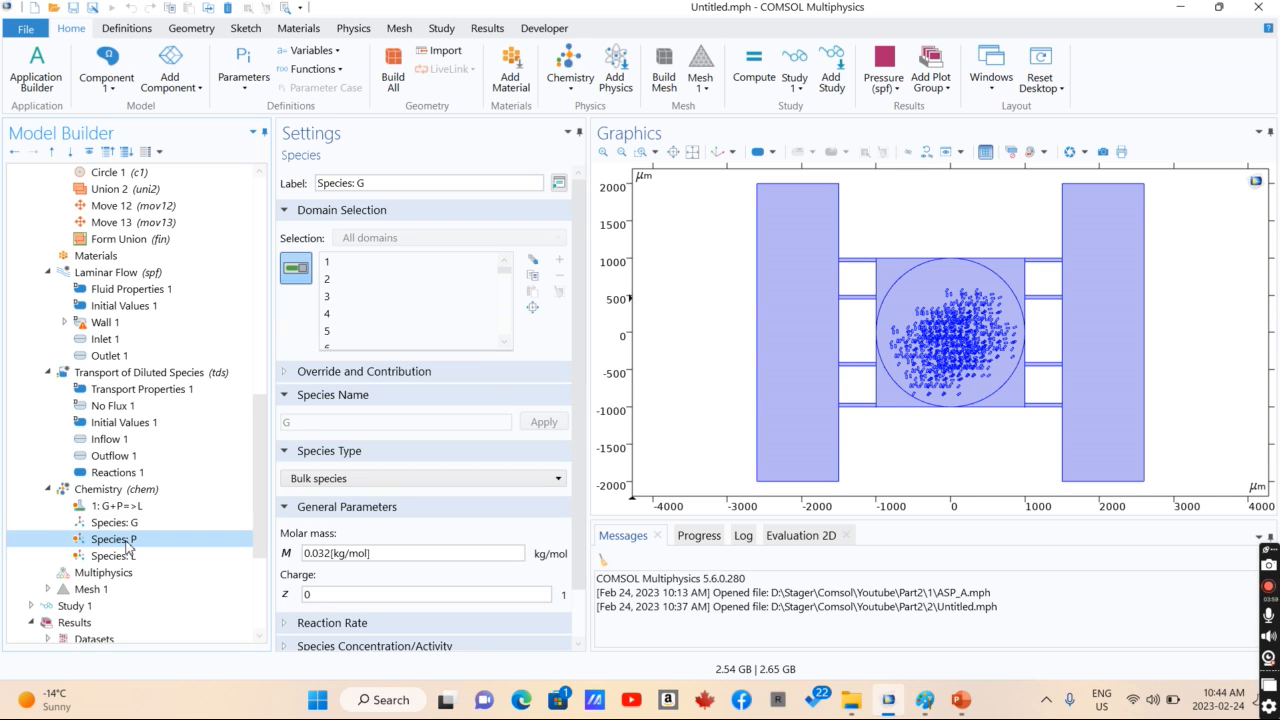
click(113, 555)
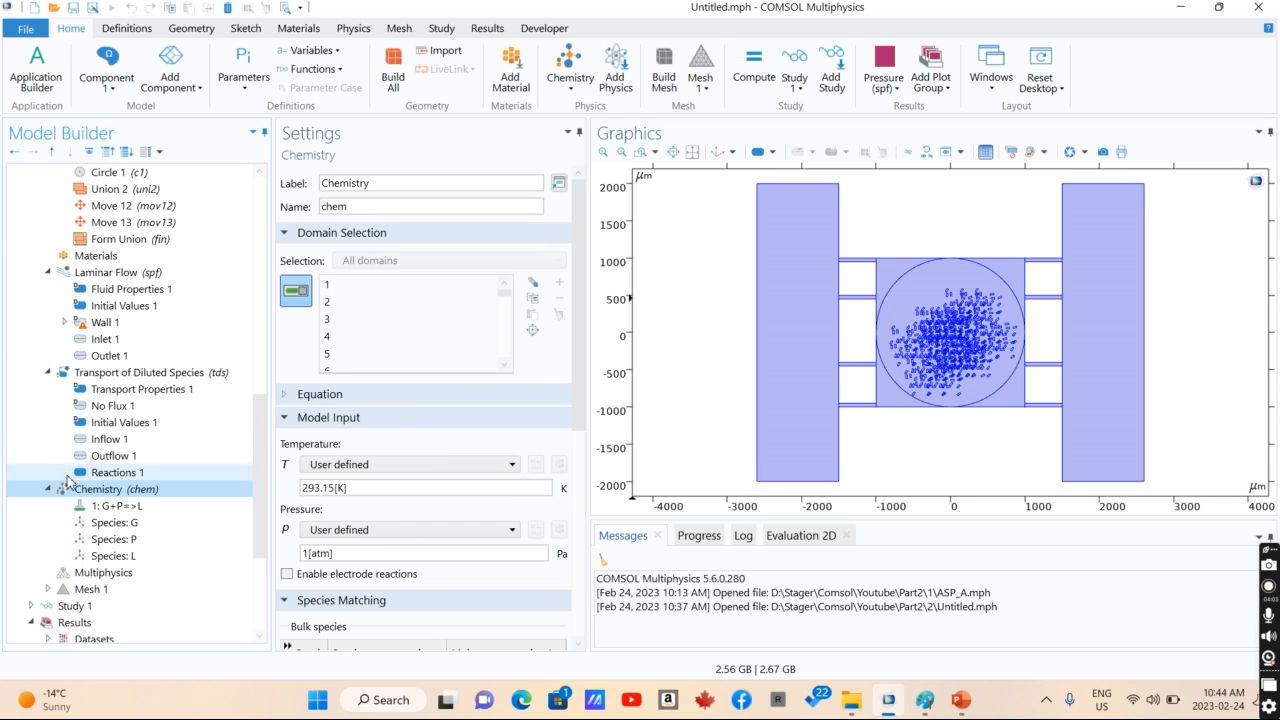
mouse_move(100, 478)
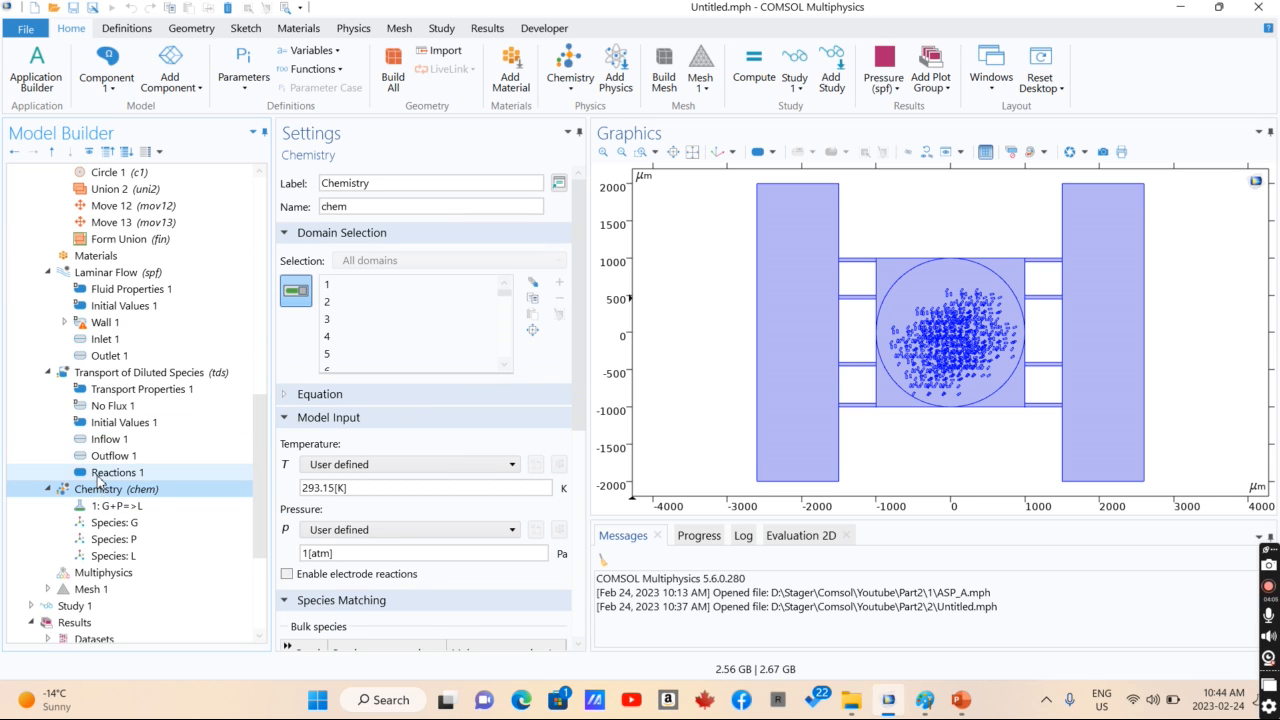
click(117, 472)
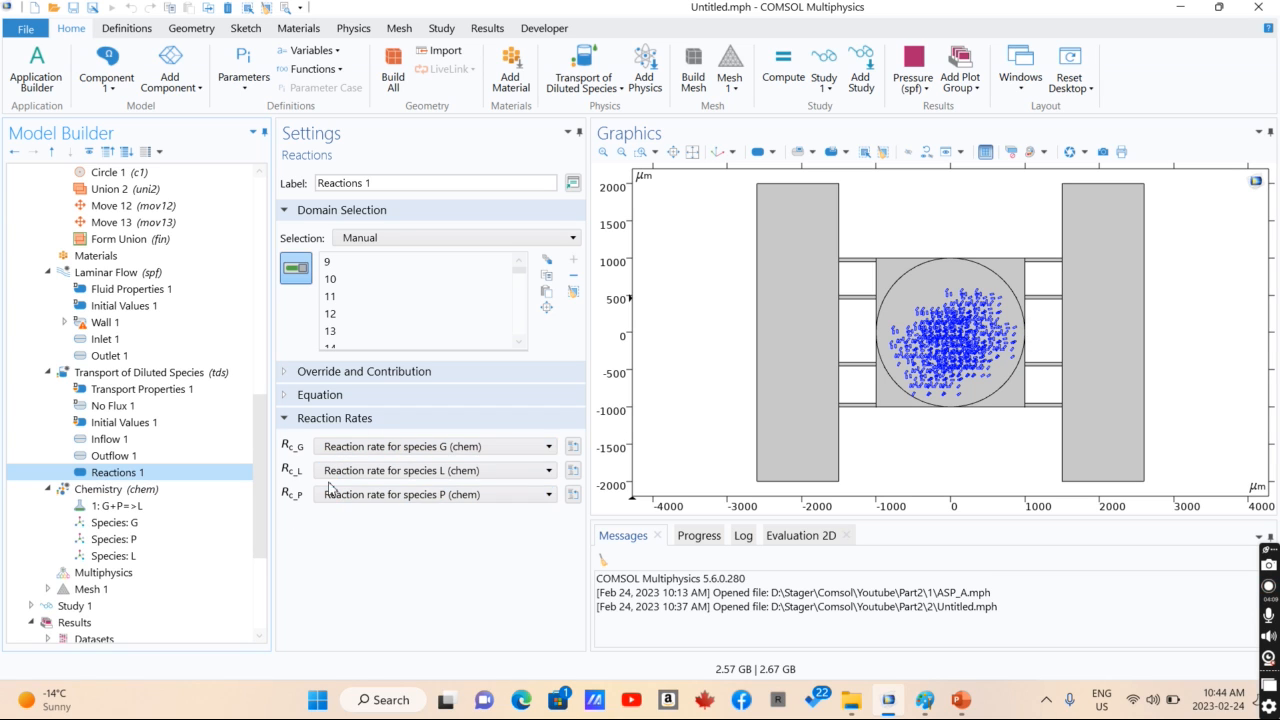
click(114, 522)
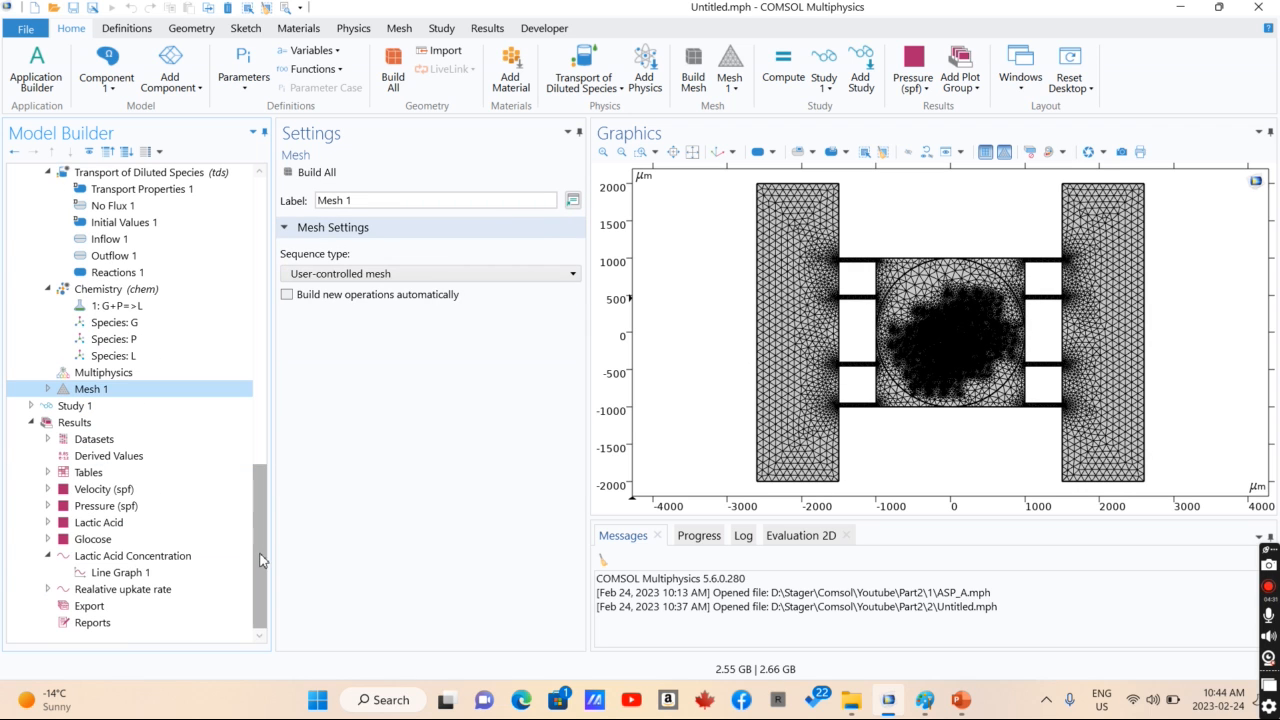
Show the velocity, pressure and lactic acid plots, then switch to the PowerPoint contact slide
click(104, 488)
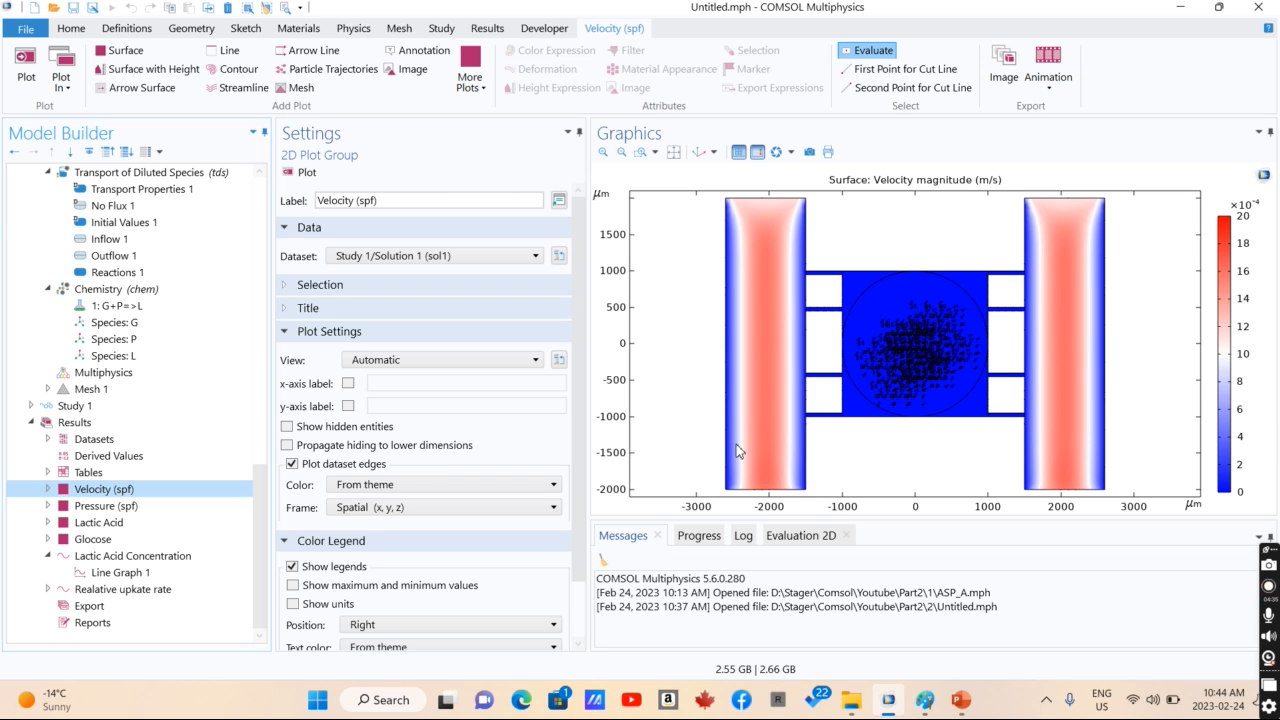
click(106, 505)
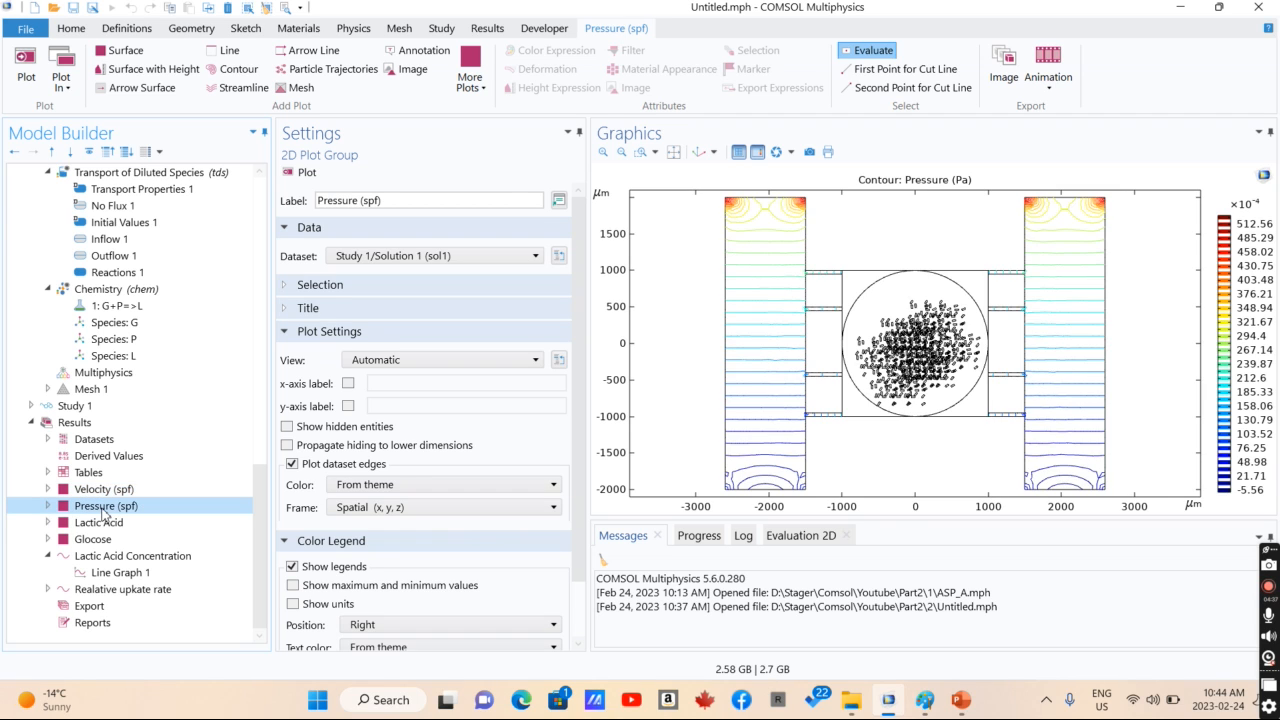
click(98, 522)
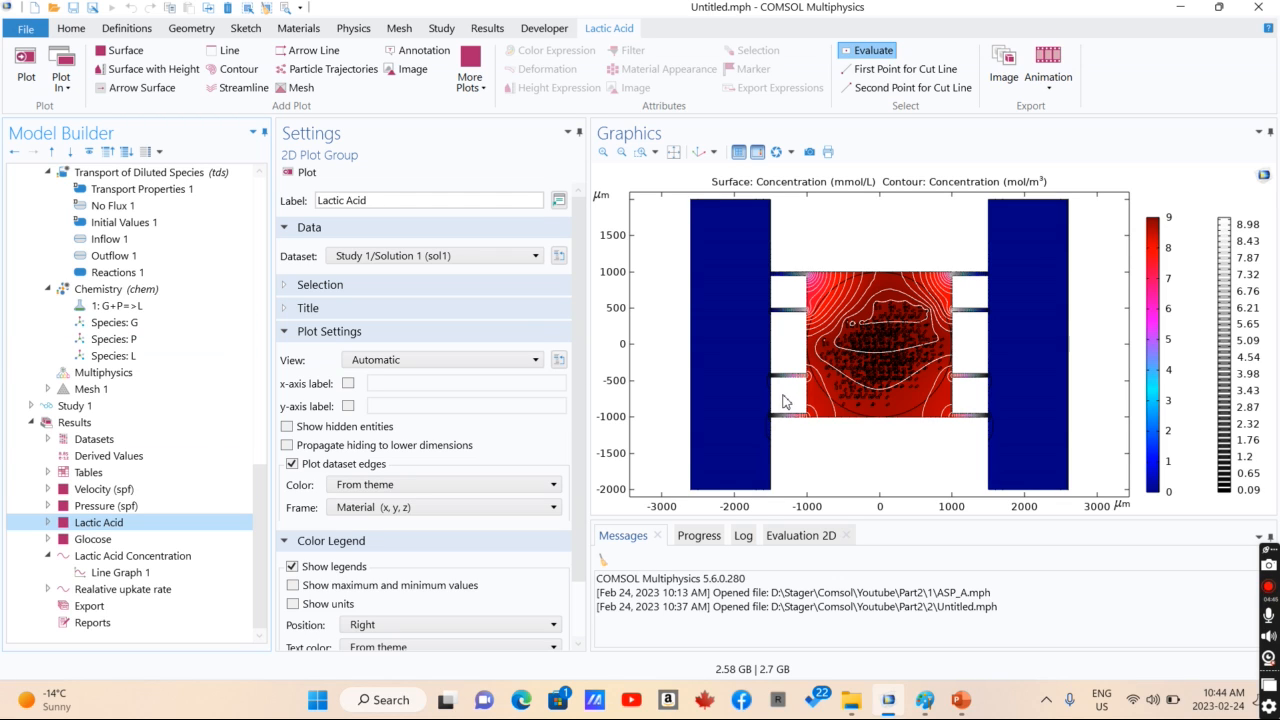
mouse_move(796, 401)
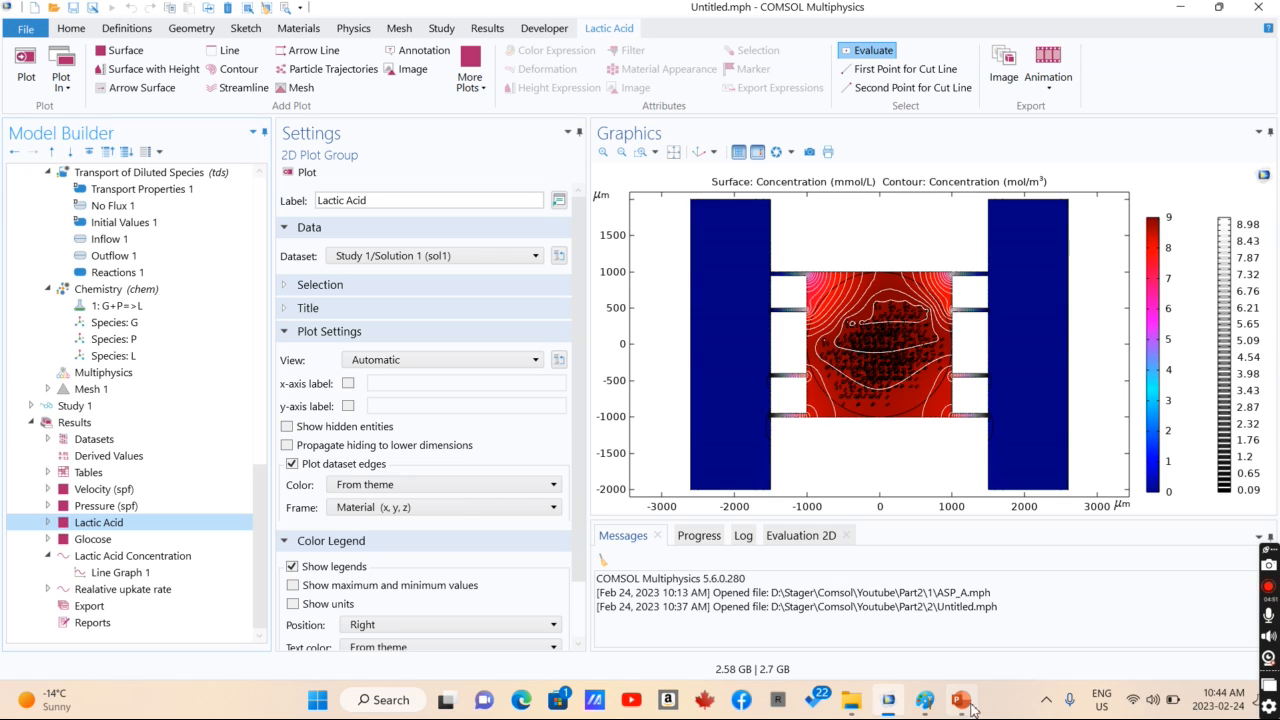
click(959, 699)
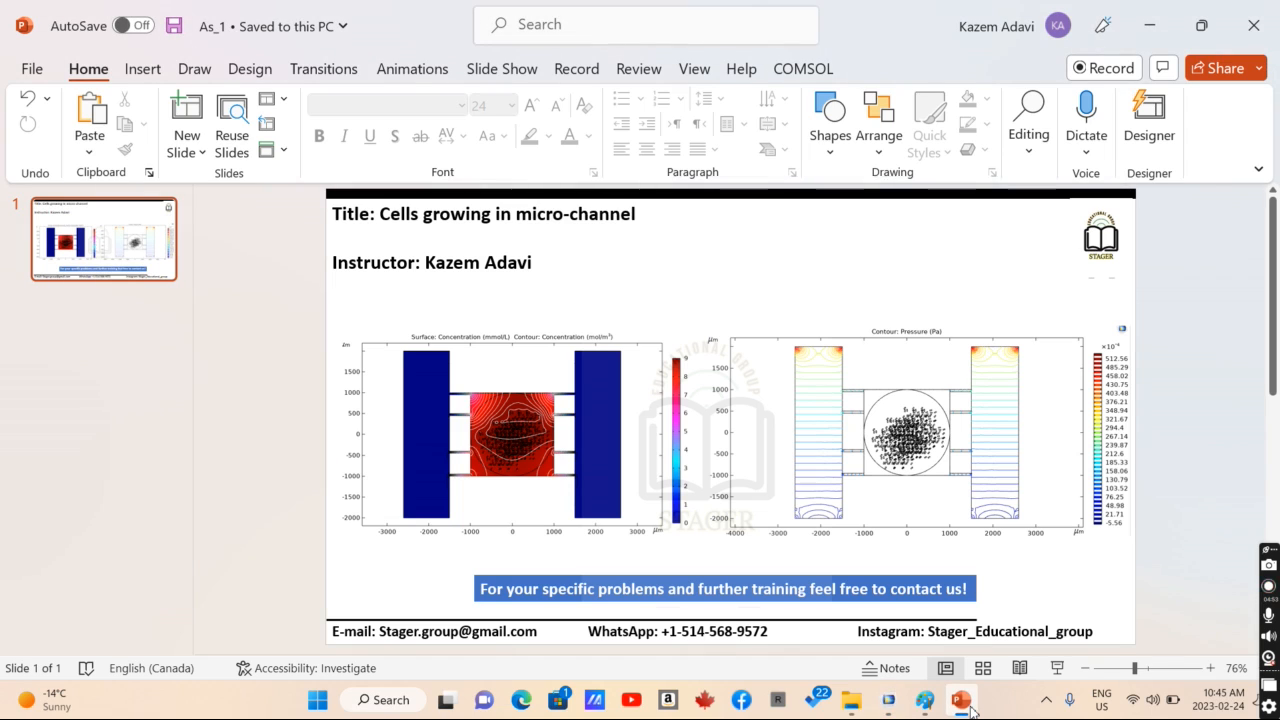